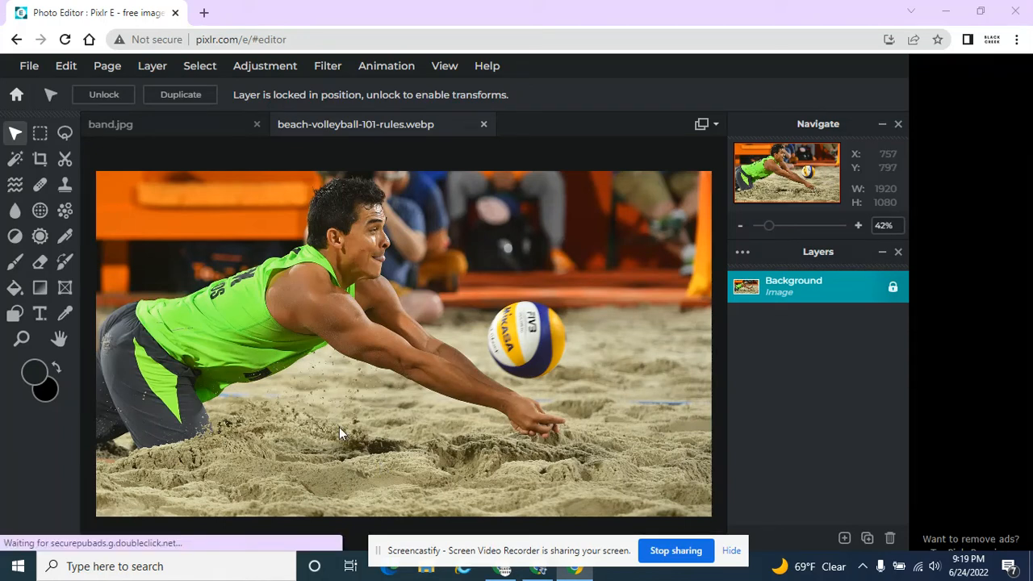
{"action": "mouse_move", "coordinate": [40, 210]}
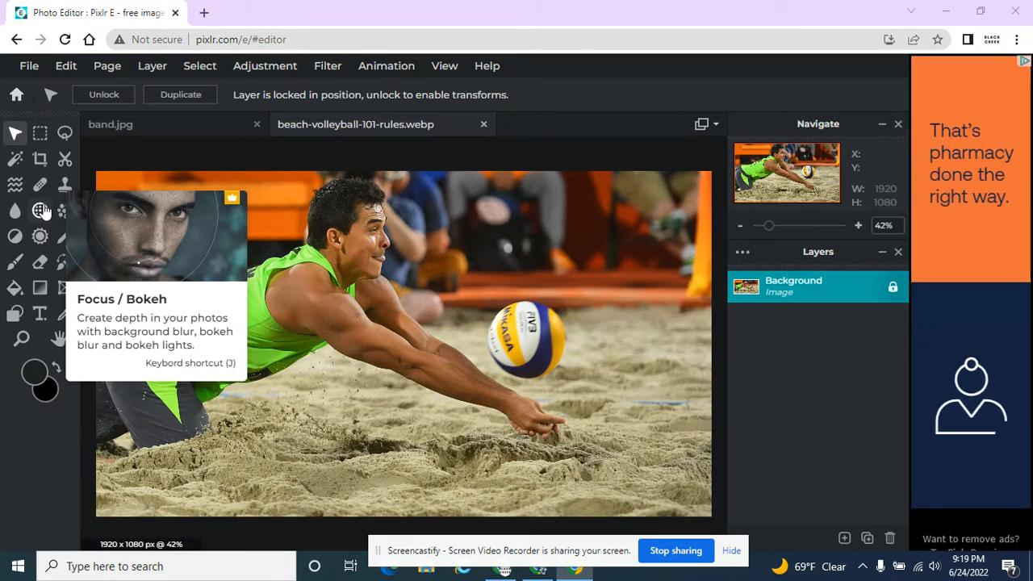
{"action": "mouse_move", "coordinate": [14, 235]}
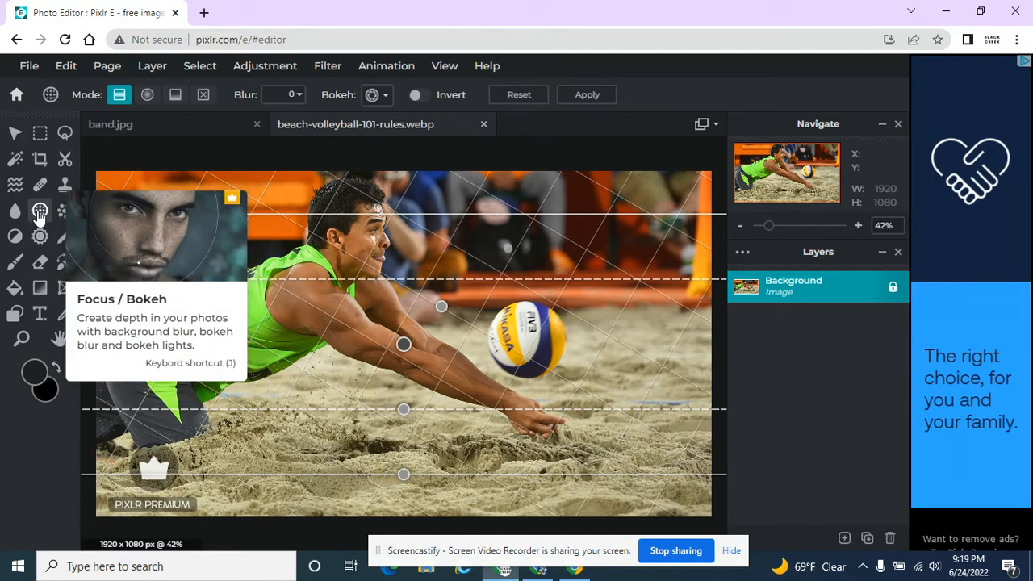
{"action": "mouse_move", "coordinate": [119, 94]}
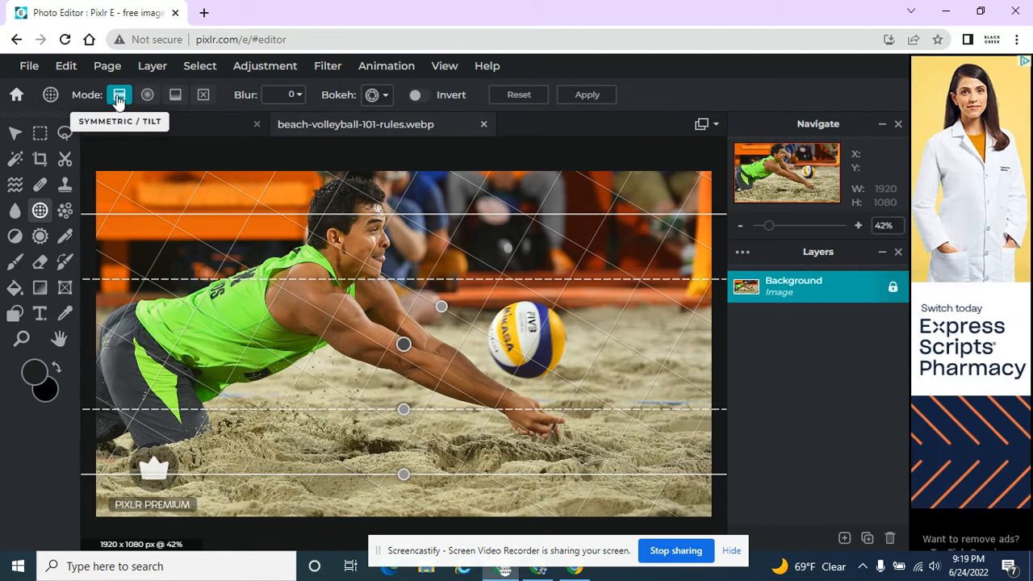
- Use Symmetric/Tilt focus mode with Blur raised to about 55
{"action": "left_click", "coordinate": [149, 94]}
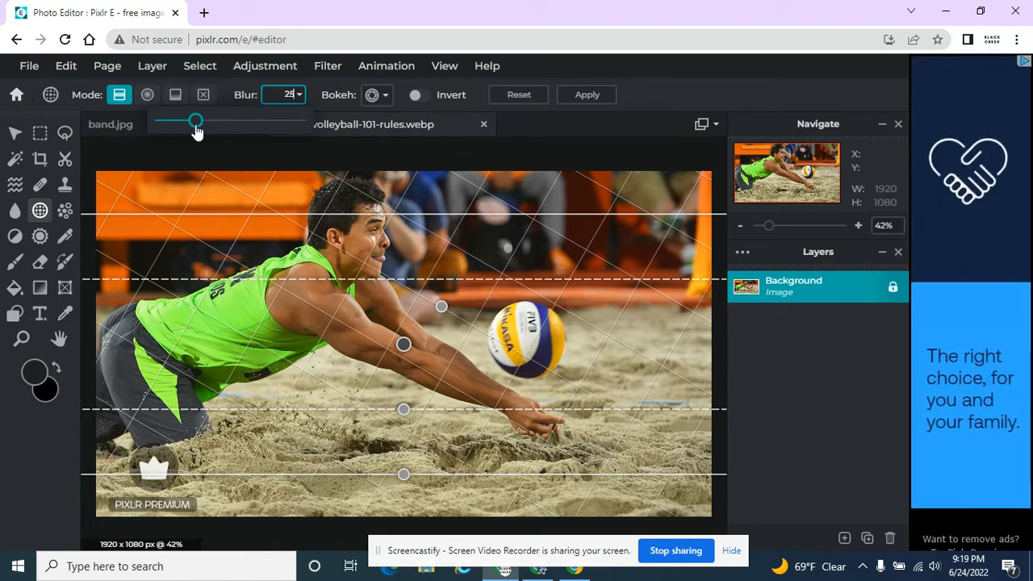
{"action": "left_click_drag", "start_coordinate": [201, 121], "coordinate": [239, 122]}
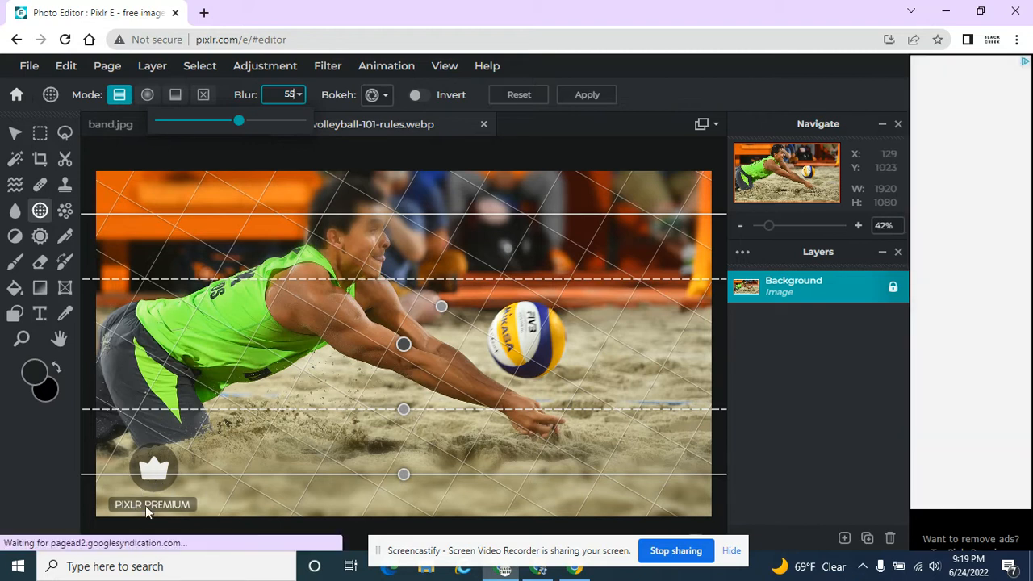
{"action": "mouse_move", "coordinate": [331, 240]}
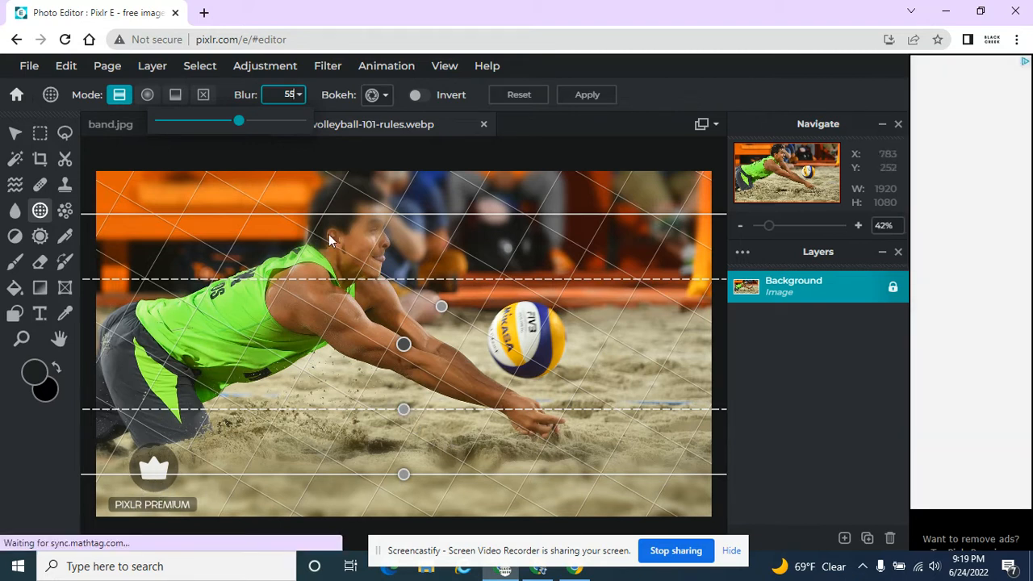
{"action": "mouse_move", "coordinate": [137, 100]}
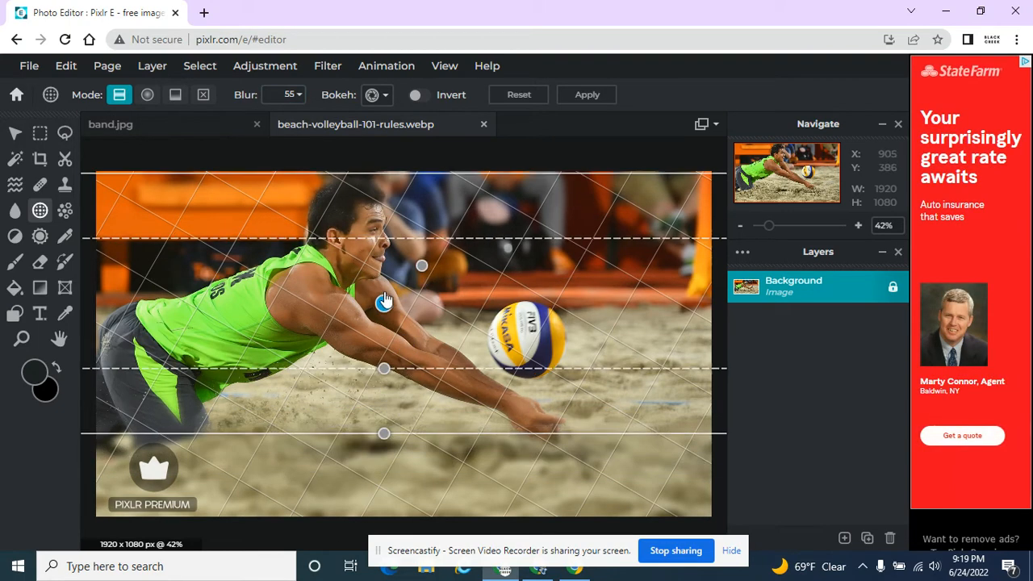
- Drag the tilt band onto the ball and rotate it diagonally along the player's arms
{"action": "left_click_drag", "start_coordinate": [385, 299], "coordinate": [498, 335]}
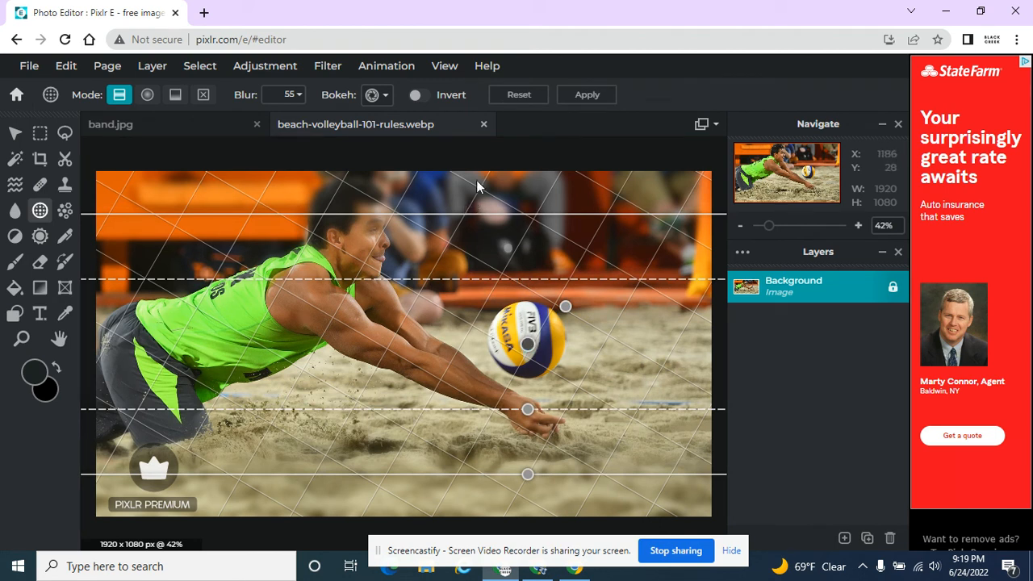
{"action": "mouse_move", "coordinate": [525, 498]}
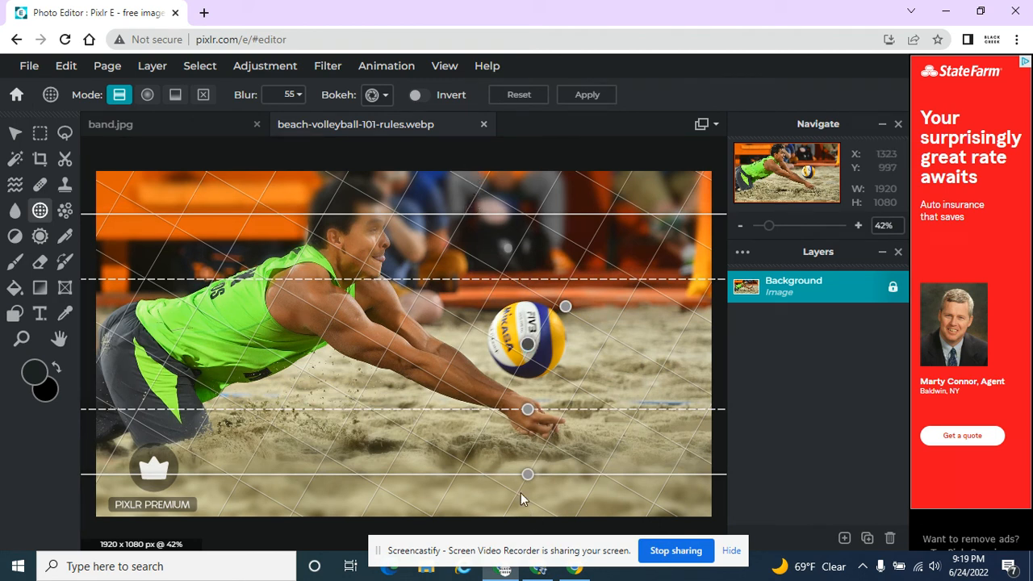
{"action": "left_click_drag", "start_coordinate": [527, 474], "coordinate": [526, 449]}
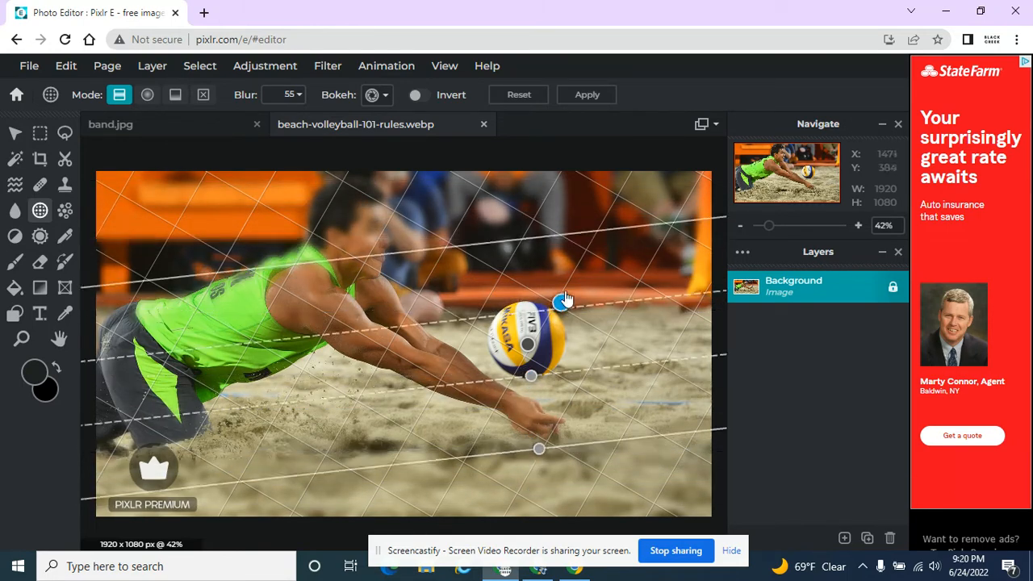
{"action": "left_click_drag", "start_coordinate": [565, 300], "coordinate": [574, 326]}
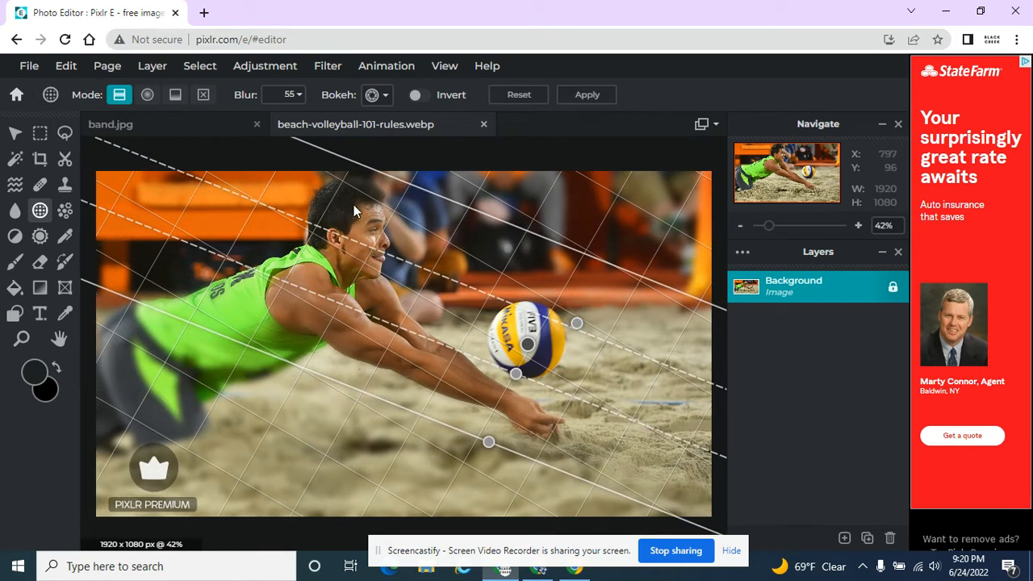
{"action": "mouse_move", "coordinate": [526, 418]}
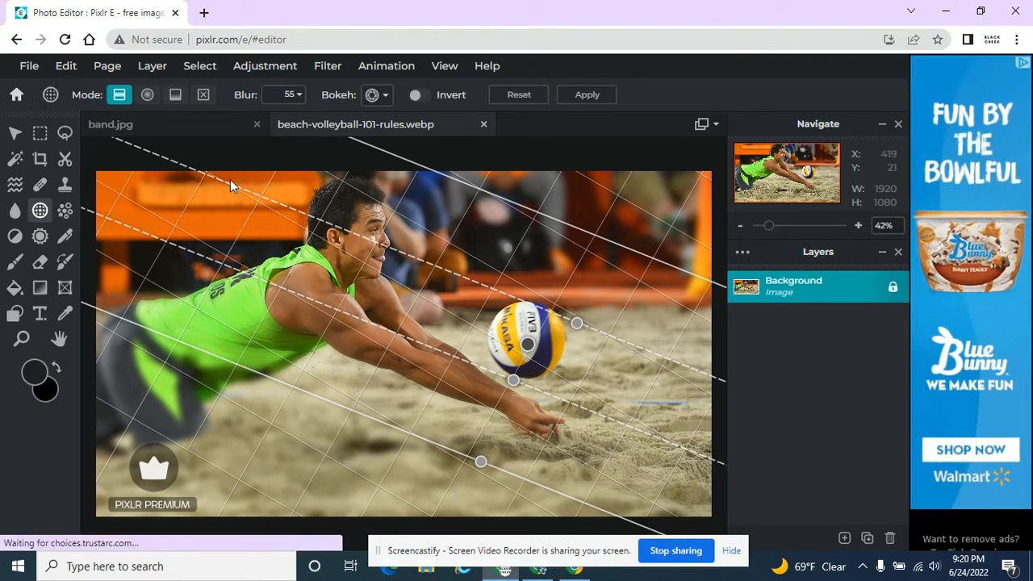
{"action": "mouse_move", "coordinate": [291, 281]}
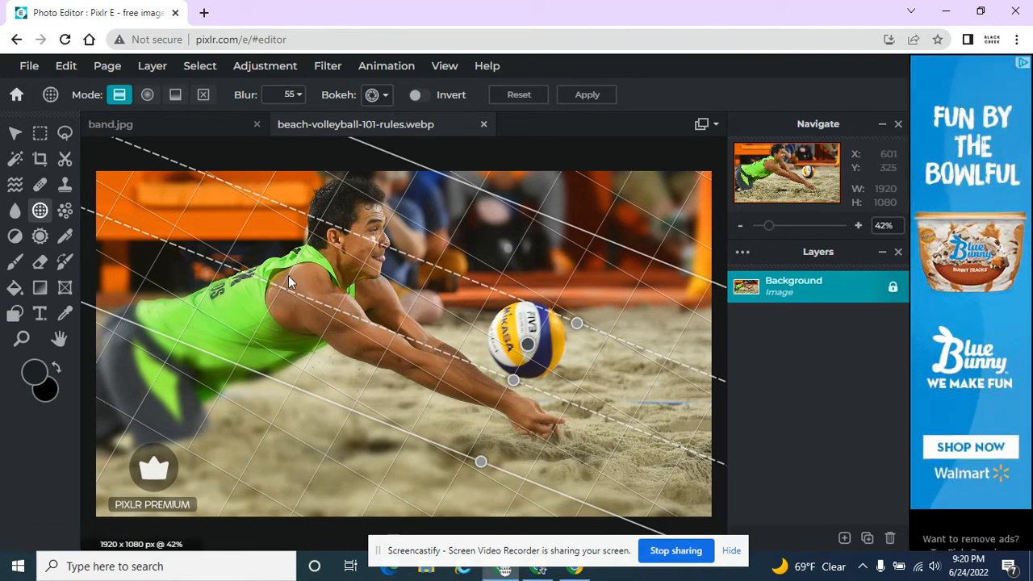
- Switch to Radial focus and size the circle to cover the player's head and the ball
{"action": "left_click", "coordinate": [147, 93]}
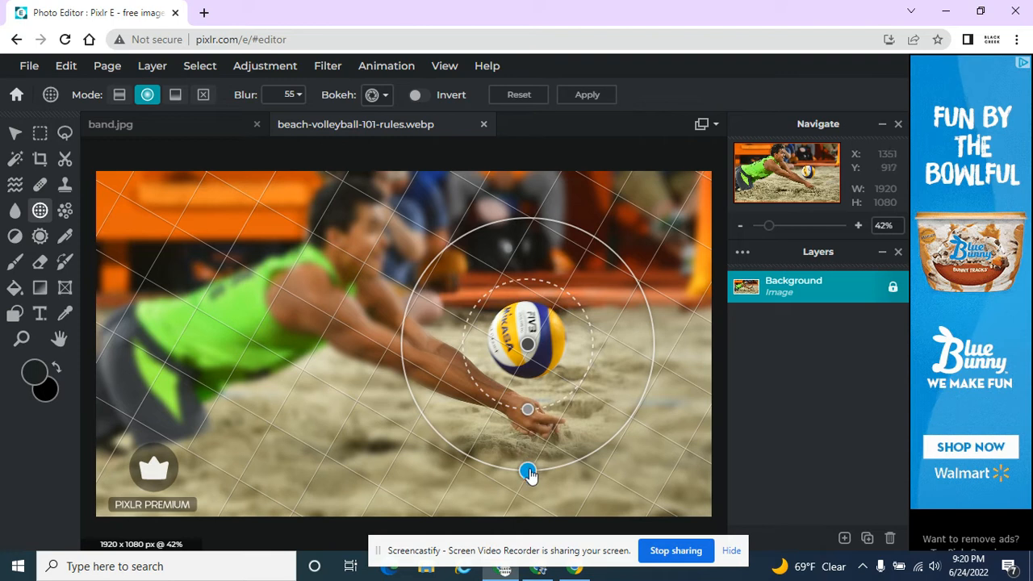
{"action": "left_click_drag", "start_coordinate": [528, 471], "coordinate": [528, 517]}
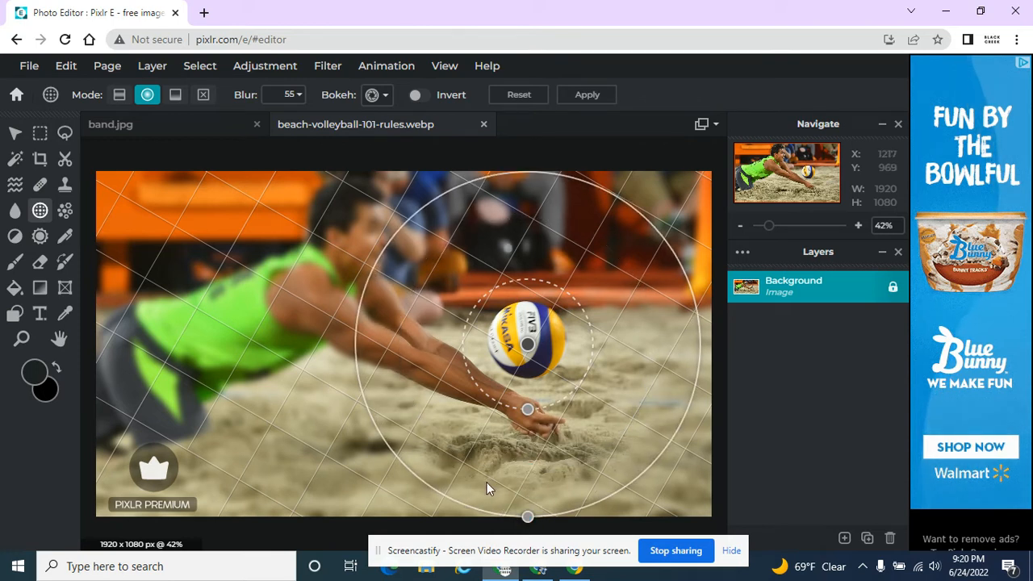
{"action": "mouse_move", "coordinate": [533, 452]}
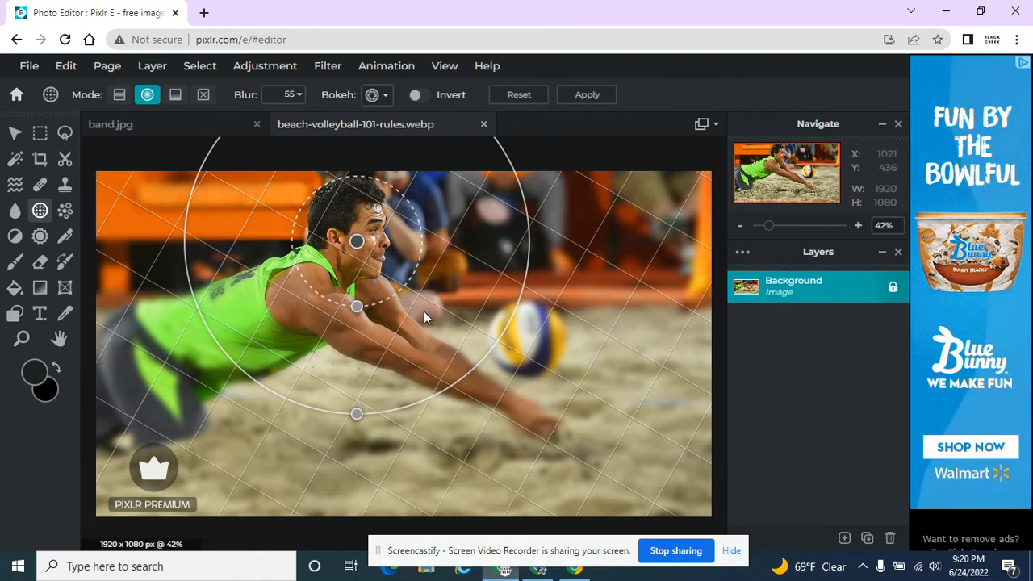
{"action": "left_click_drag", "start_coordinate": [357, 414], "coordinate": [356, 491]}
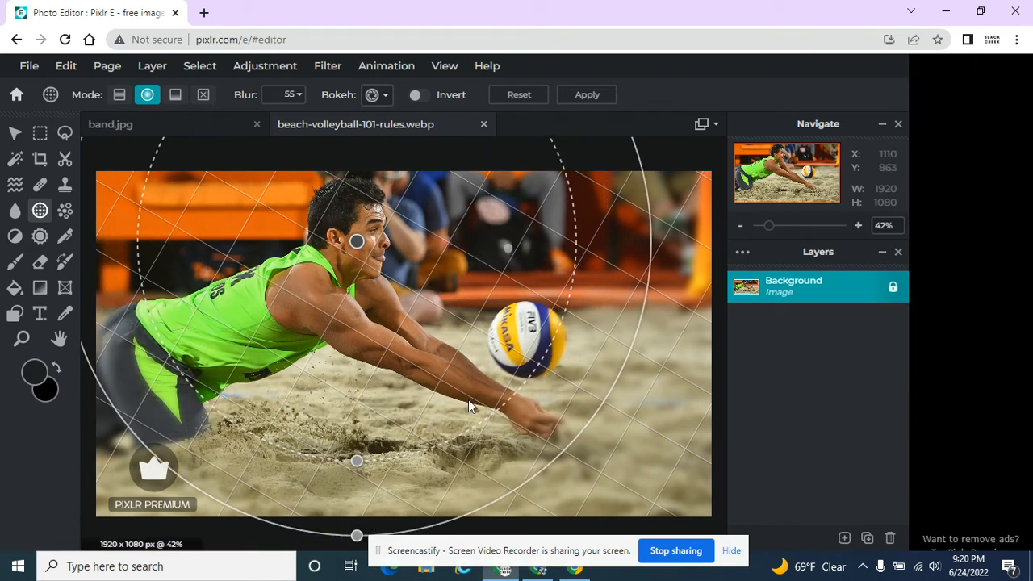
{"action": "left_click_drag", "start_coordinate": [356, 240], "coordinate": [417, 280]}
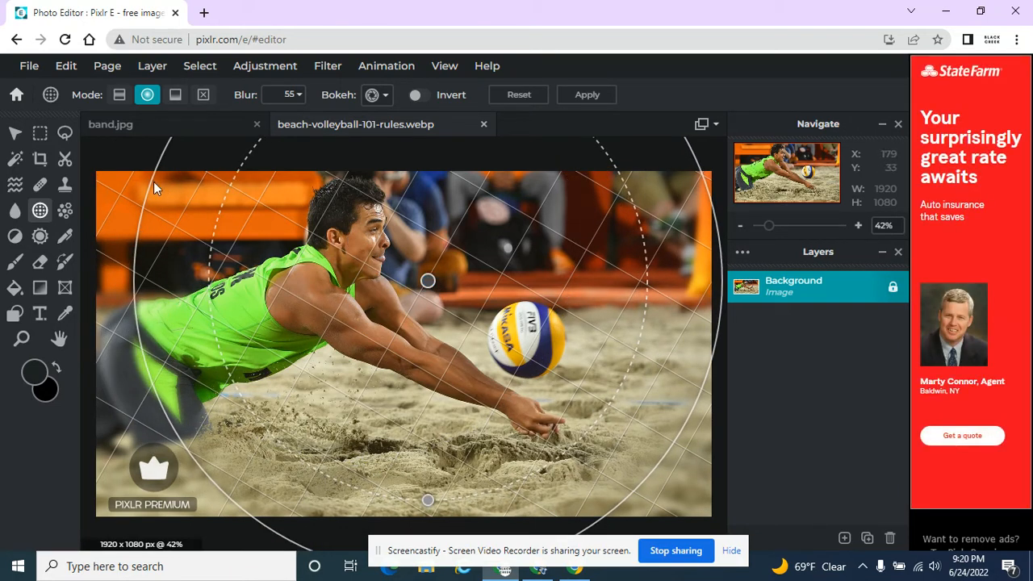
- Switch to Linear focus and tilt its boundary diagonally beside the ball
{"action": "left_click", "coordinate": [174, 94]}
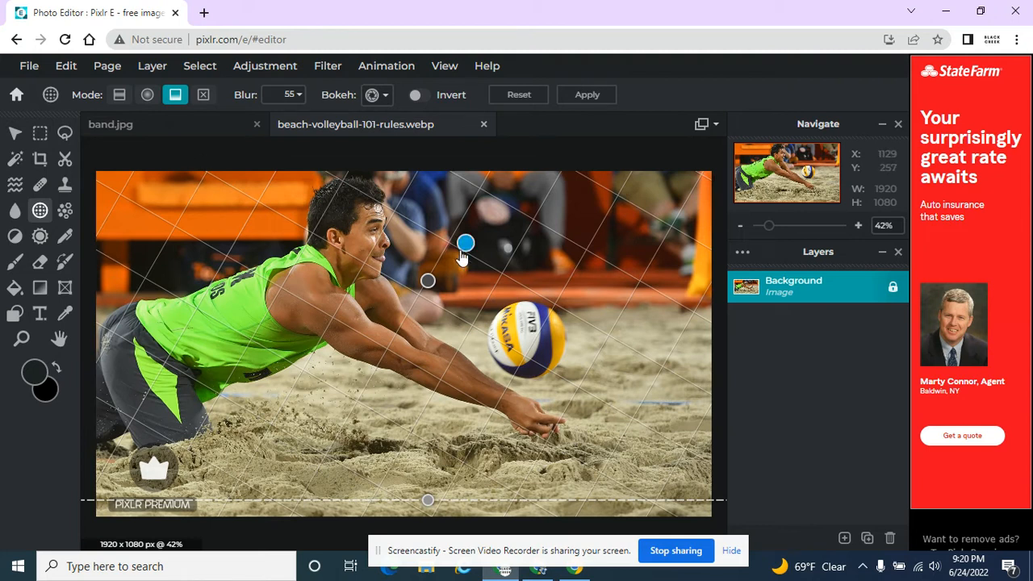
{"action": "left_click_drag", "start_coordinate": [465, 242], "coordinate": [380, 268]}
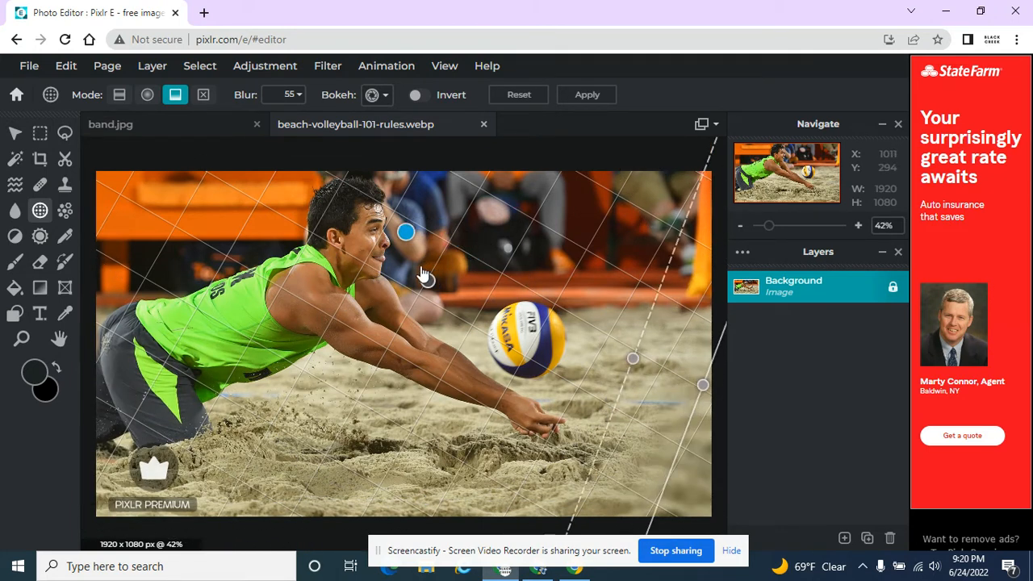
{"action": "left_click_drag", "start_coordinate": [405, 233], "coordinate": [471, 302]}
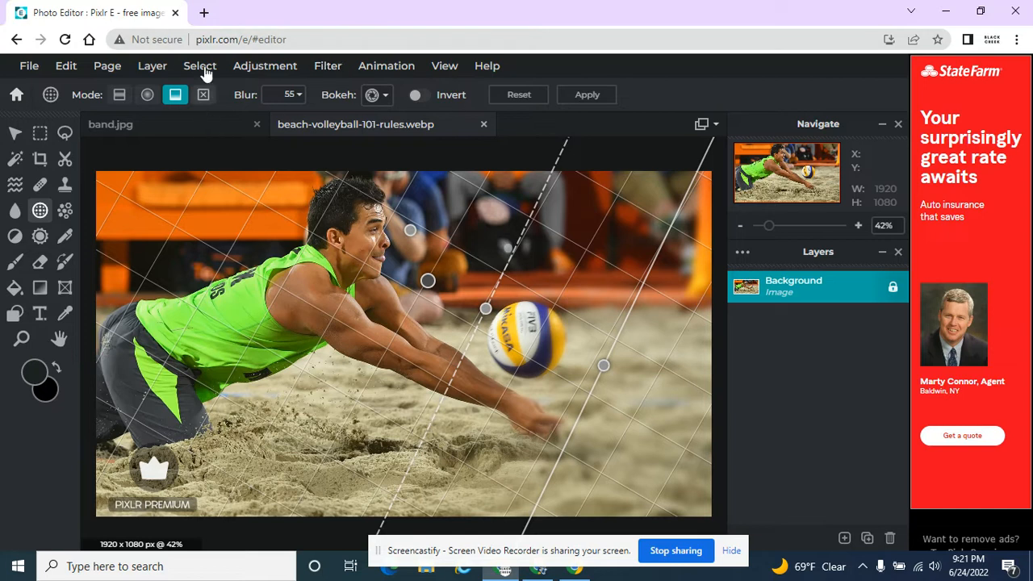
- Set bokeh Size to 56 and Intensity to 48 in the Bokeh options
{"action": "left_click", "coordinate": [378, 94]}
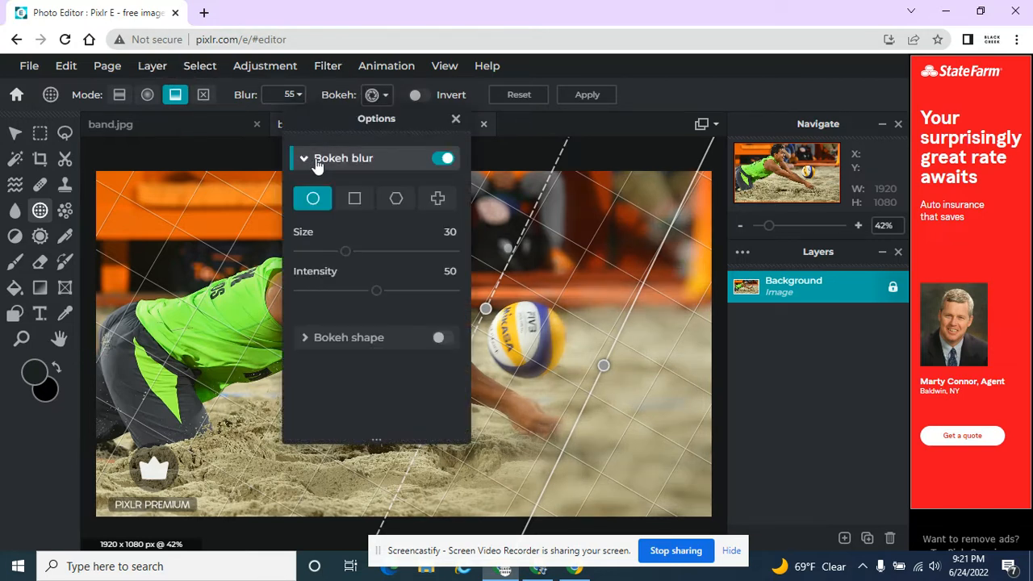
{"action": "left_click_drag", "start_coordinate": [345, 252], "coordinate": [372, 252]}
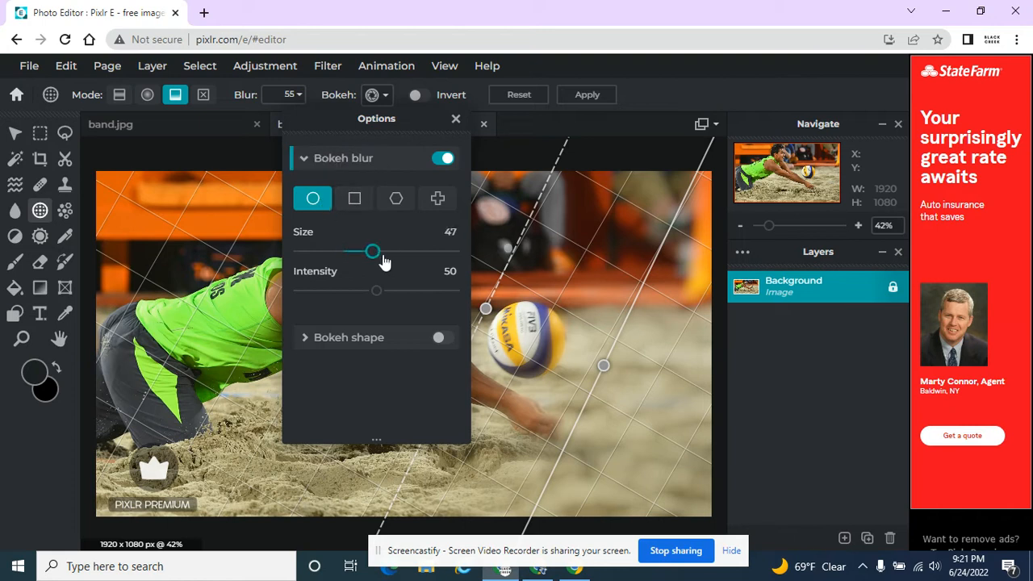
{"action": "left_click_drag", "start_coordinate": [371, 252], "coordinate": [388, 252]}
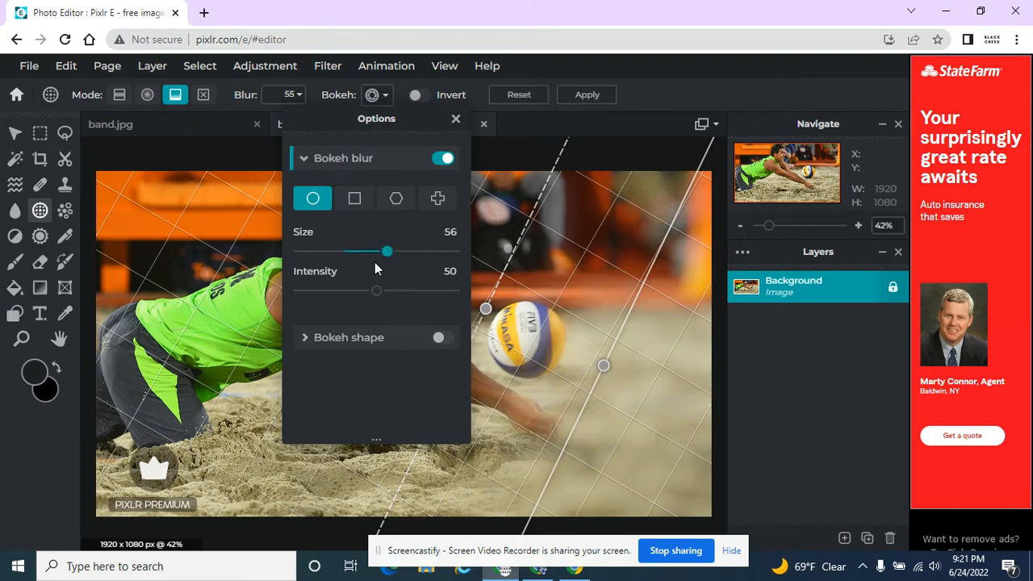
{"action": "left_click_drag", "start_coordinate": [376, 290], "coordinate": [424, 291]}
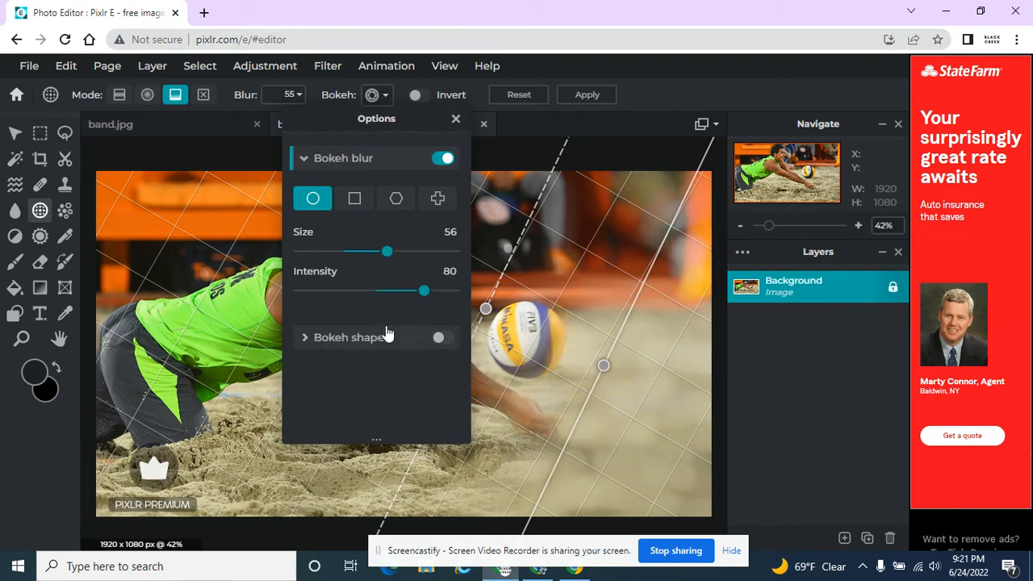
{"action": "left_click_drag", "start_coordinate": [425, 290], "coordinate": [374, 291]}
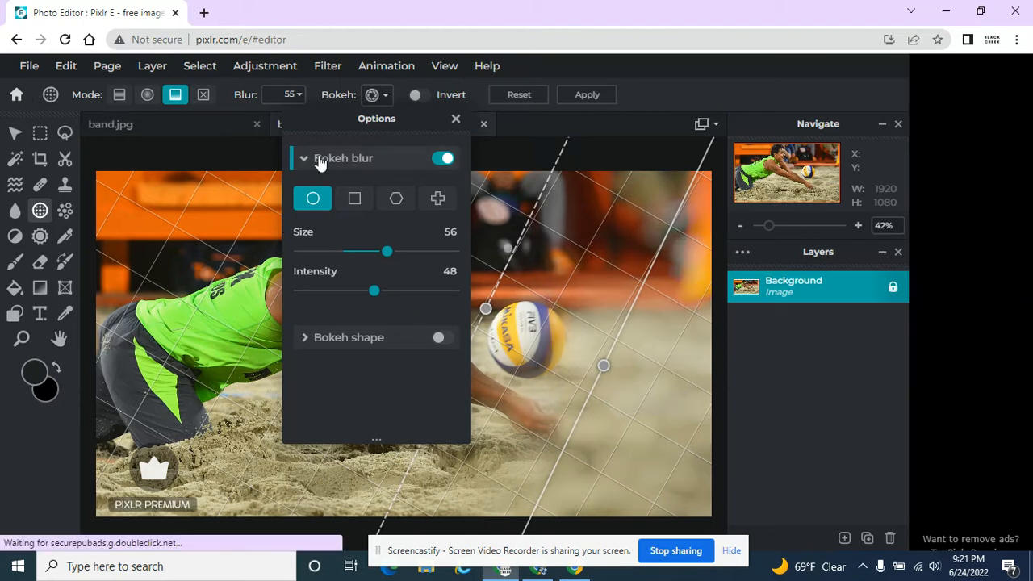
{"action": "mouse_move", "coordinate": [338, 163]}
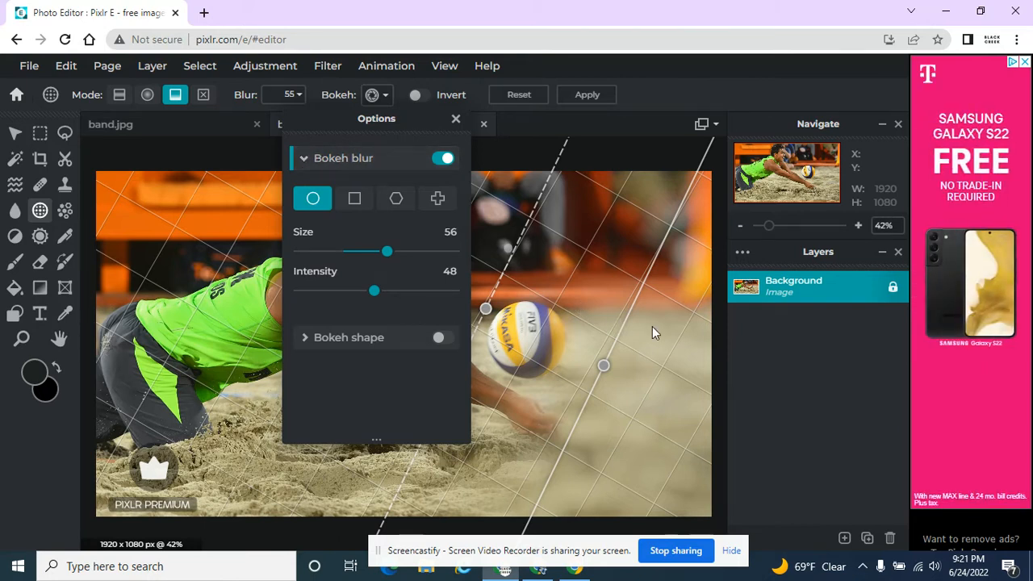
{"action": "left_click", "coordinate": [455, 119]}
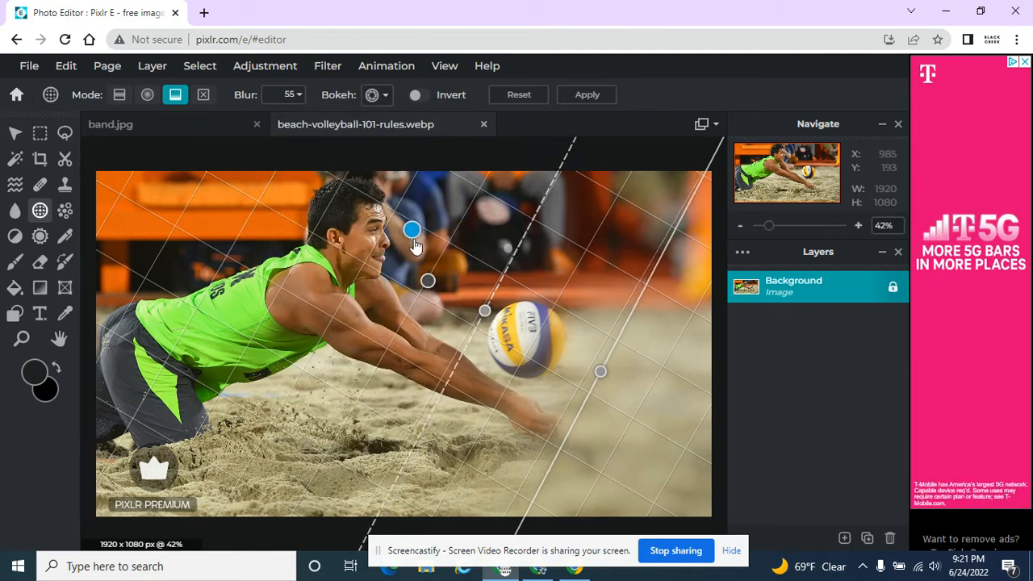
- Rotate the linear focus boundary diagonally along the diving player's body toward the ball
{"action": "left_click_drag", "start_coordinate": [411, 229], "coordinate": [481, 272]}
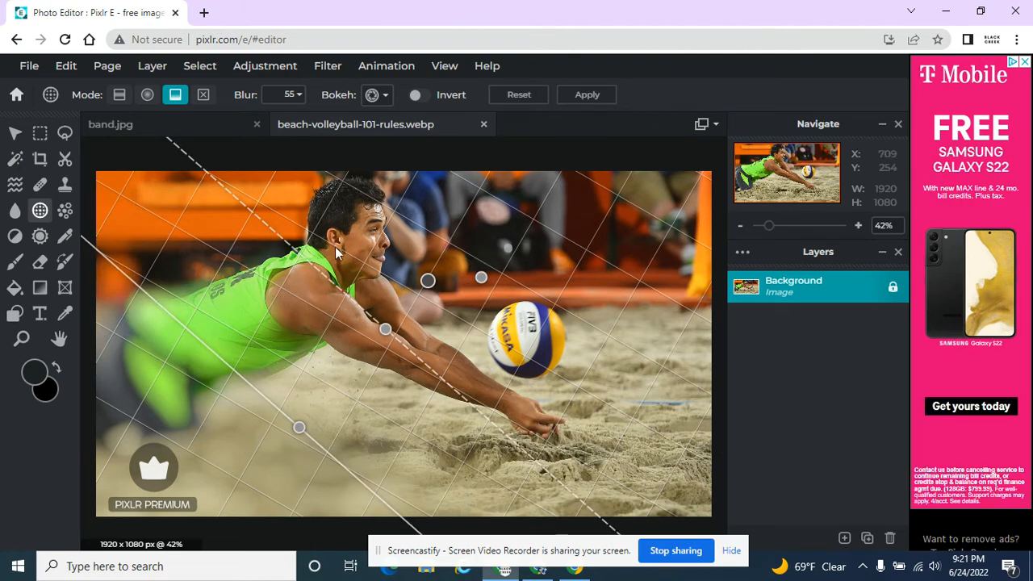
{"action": "mouse_move", "coordinate": [283, 197]}
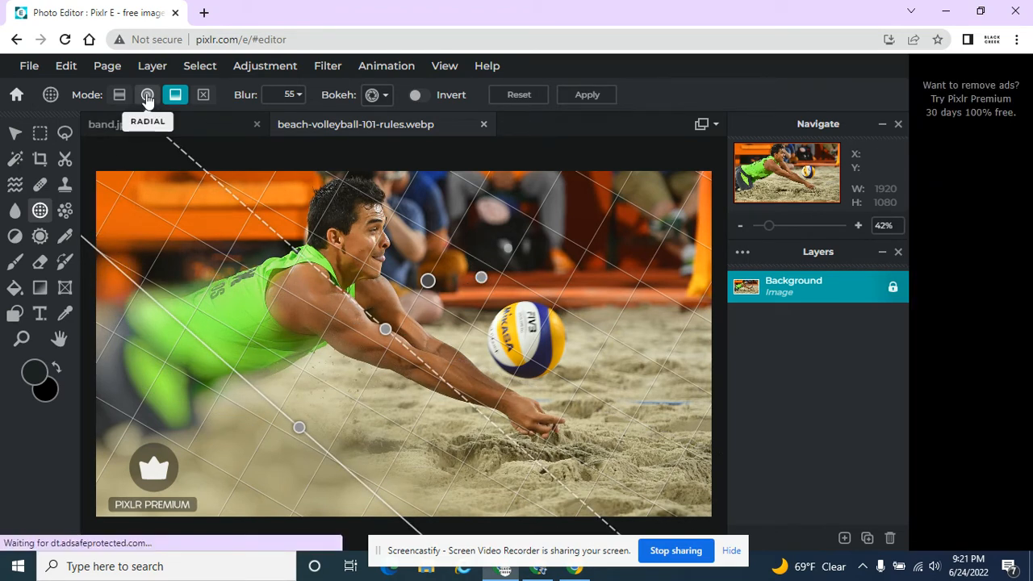
- Switch back to Radial focus centred over the player and ball
{"action": "left_click", "coordinate": [147, 94]}
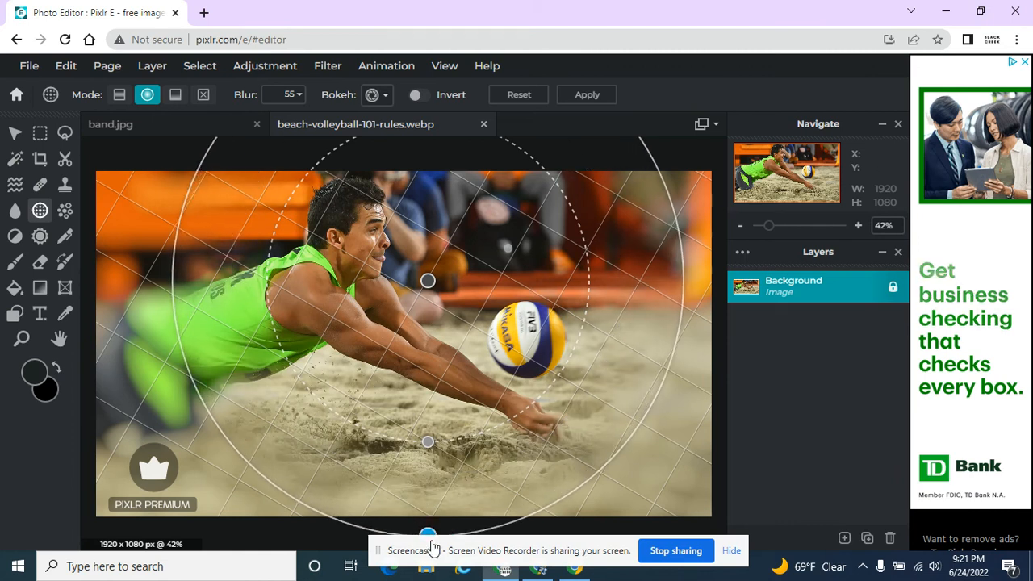
{"action": "mouse_move", "coordinate": [213, 125]}
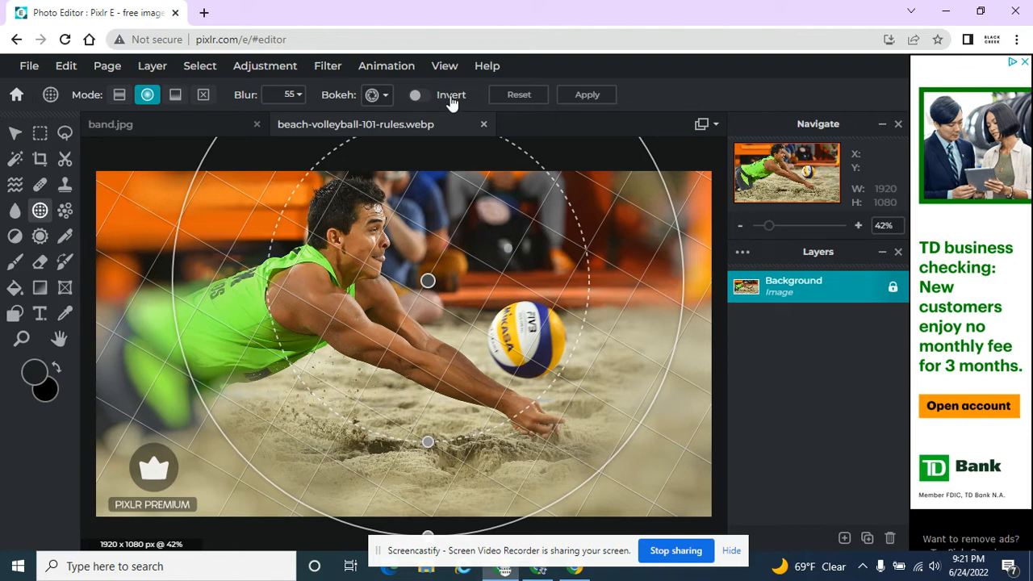
- Toggle Invert so the circle around the player and ball blurs and the edges stay sharp
{"action": "left_click", "coordinate": [415, 93]}
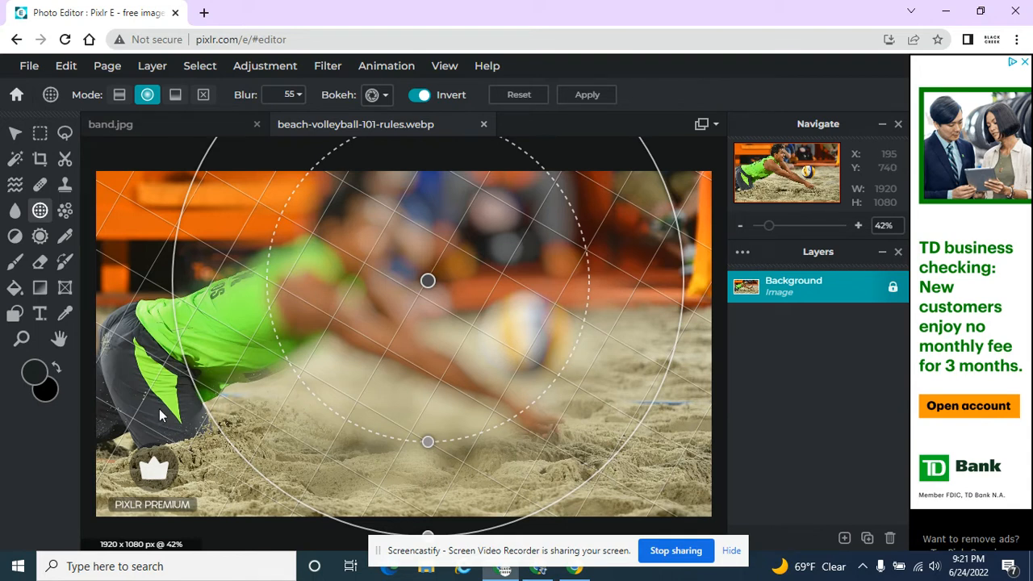
{"action": "mouse_move", "coordinate": [426, 281]}
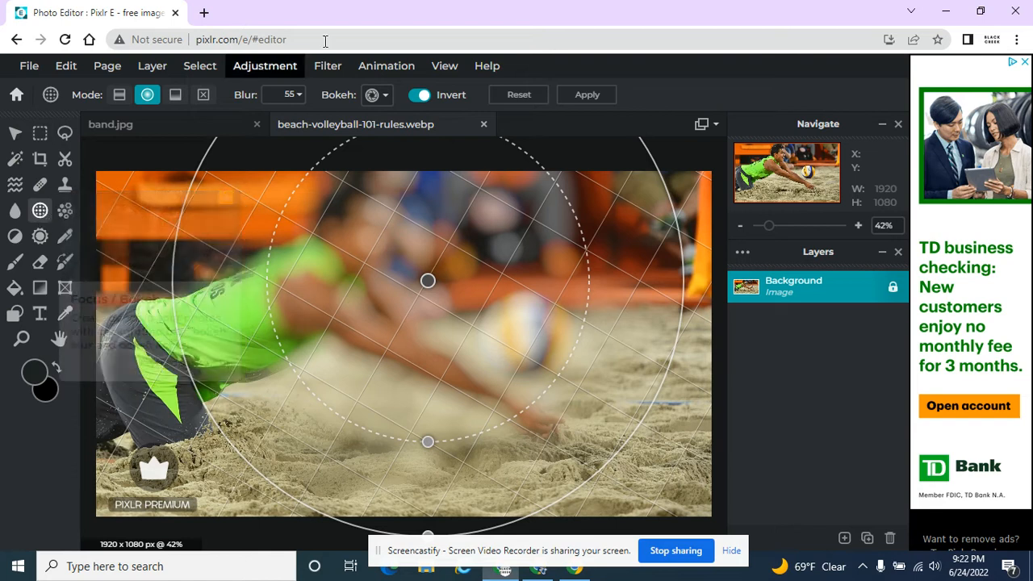
{"action": "left_click", "coordinate": [423, 94]}
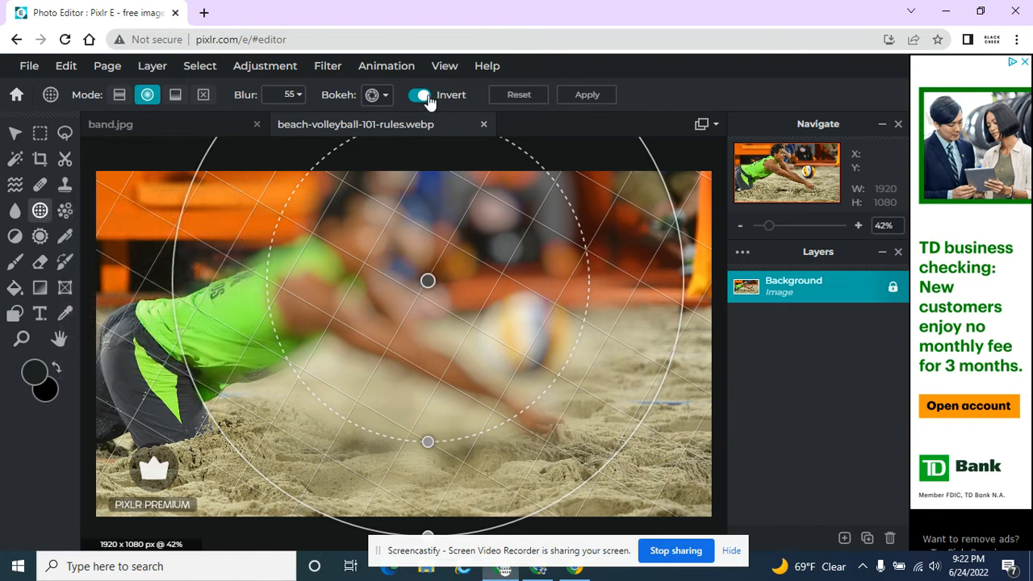